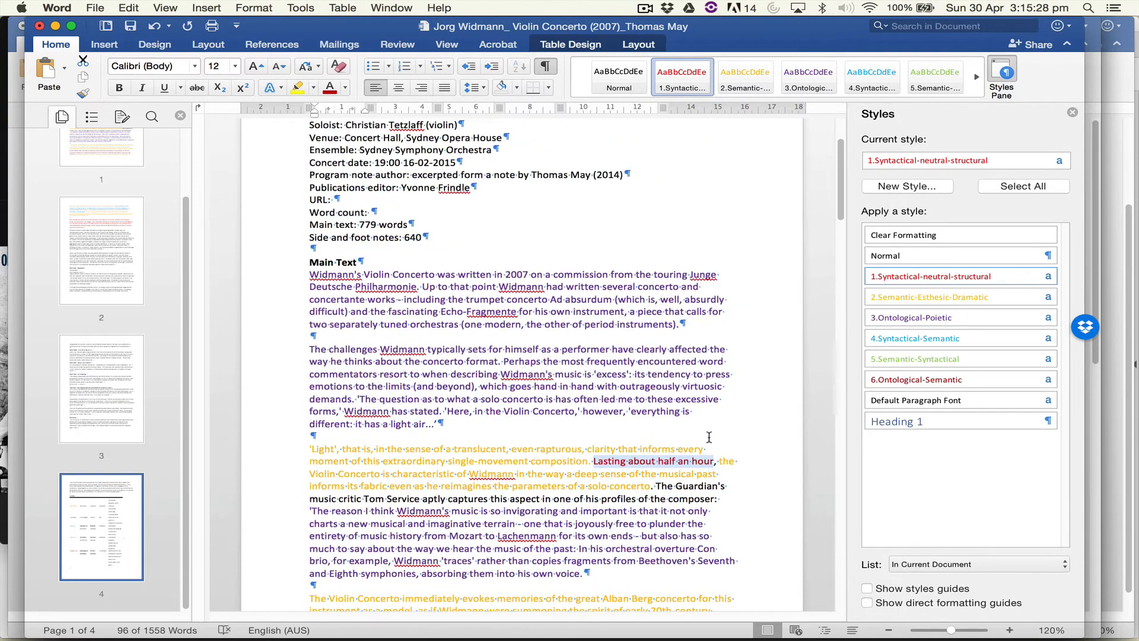
- Scroll down through the colour-coded programme note to review the styled paragraphs on page 2
scroll("down", 3)
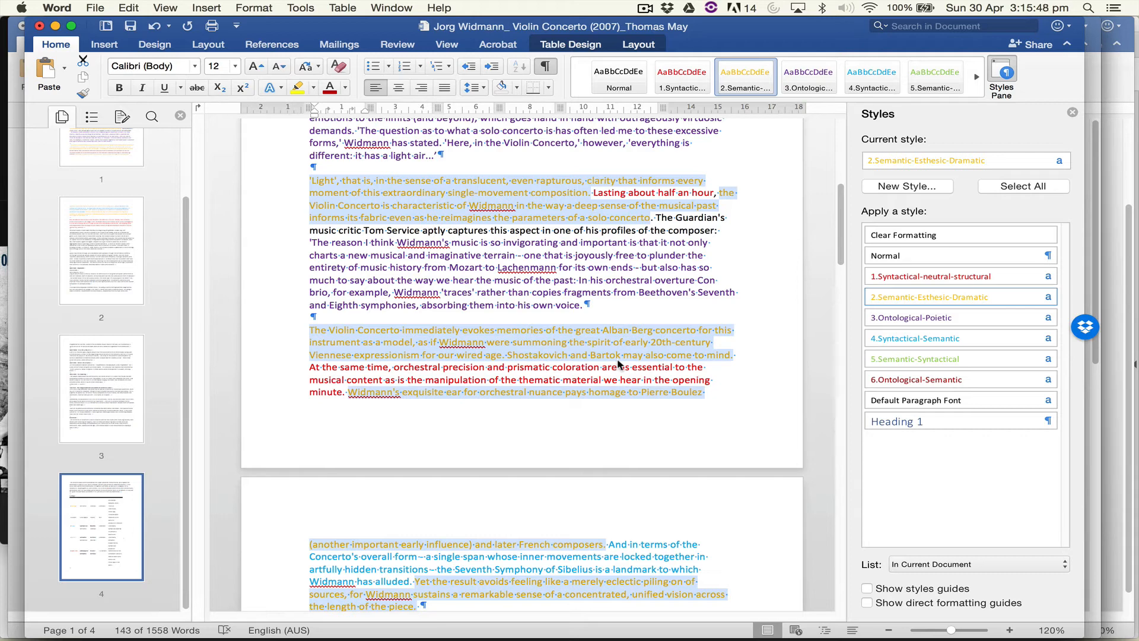
scroll("down", 3)
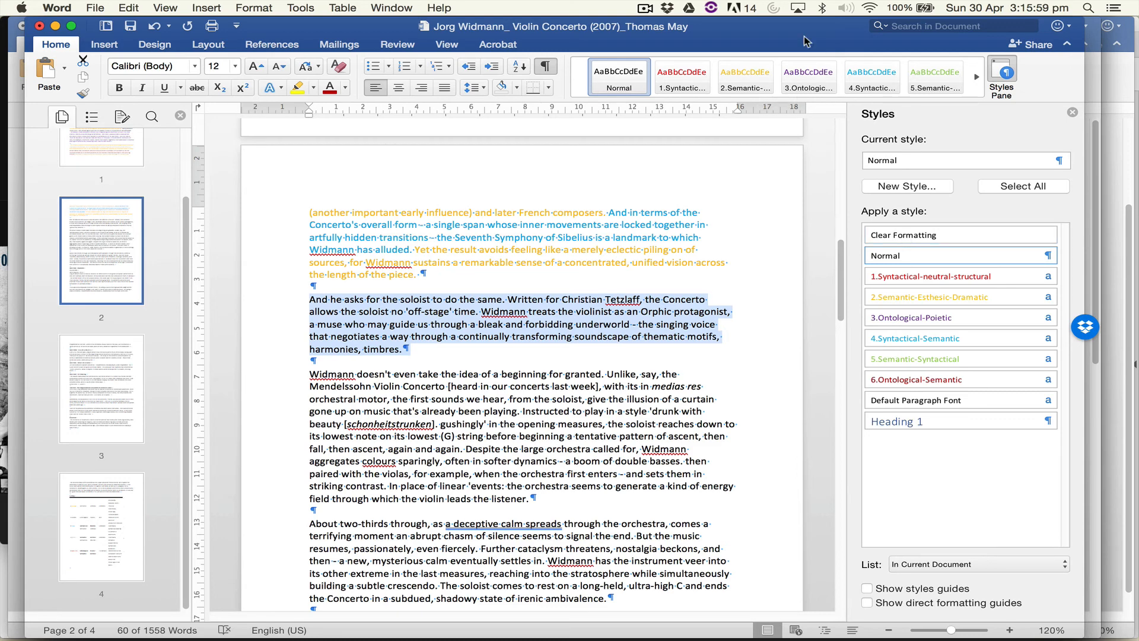
- Select all Normal-style text via the Styles pane, totalling 60 words
left_click(642, 8)
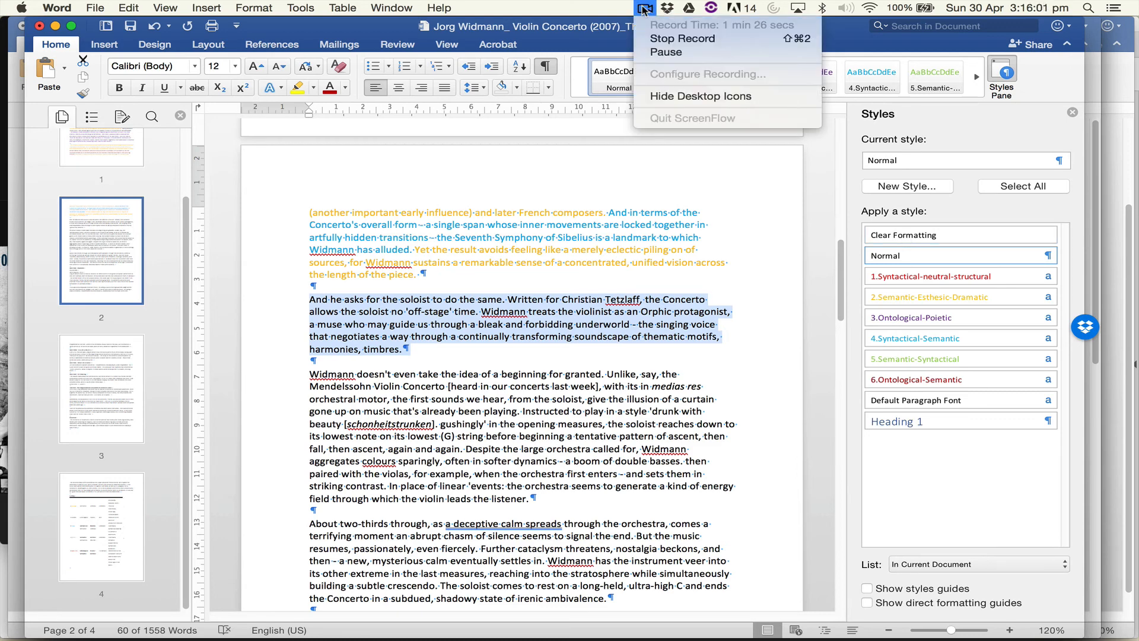